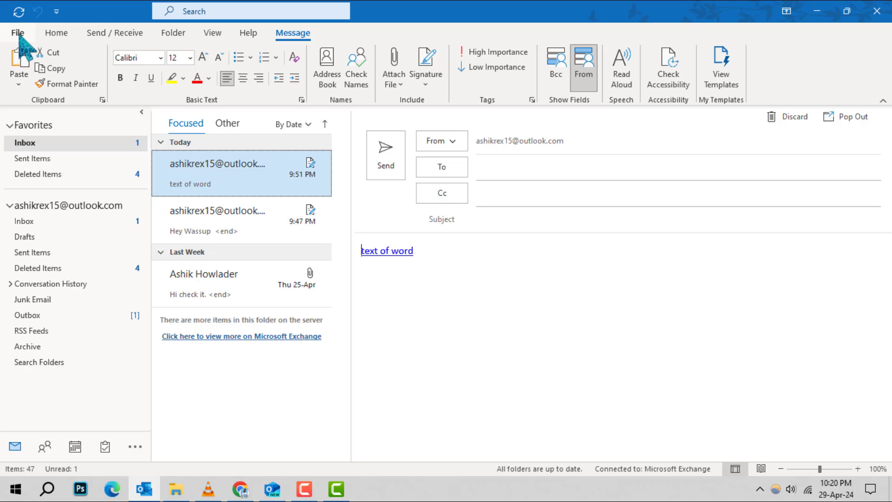
# - Go to File > Options and show the Calendar category of Outlook Options
pyautogui.click(18, 33)
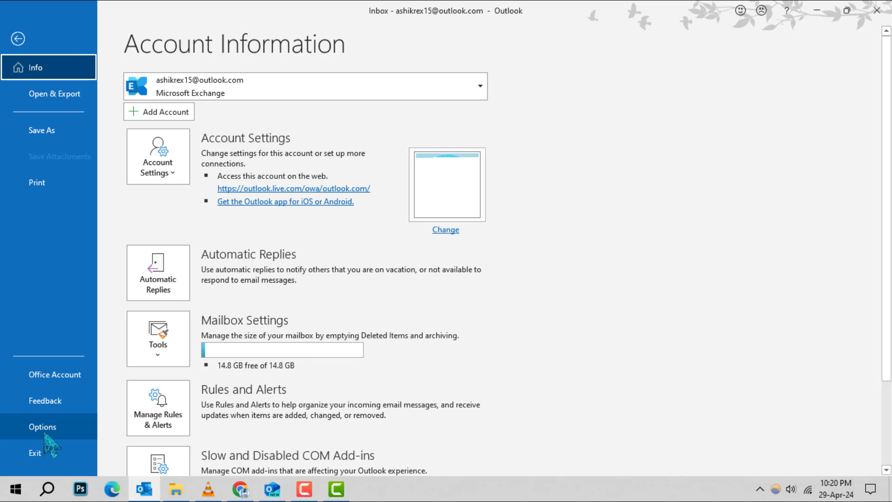
pyautogui.click(43, 428)
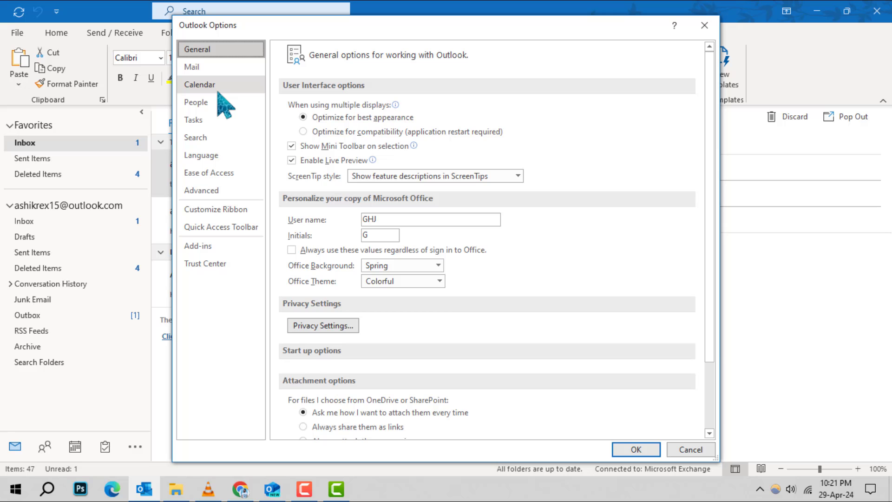
pyautogui.click(200, 84)
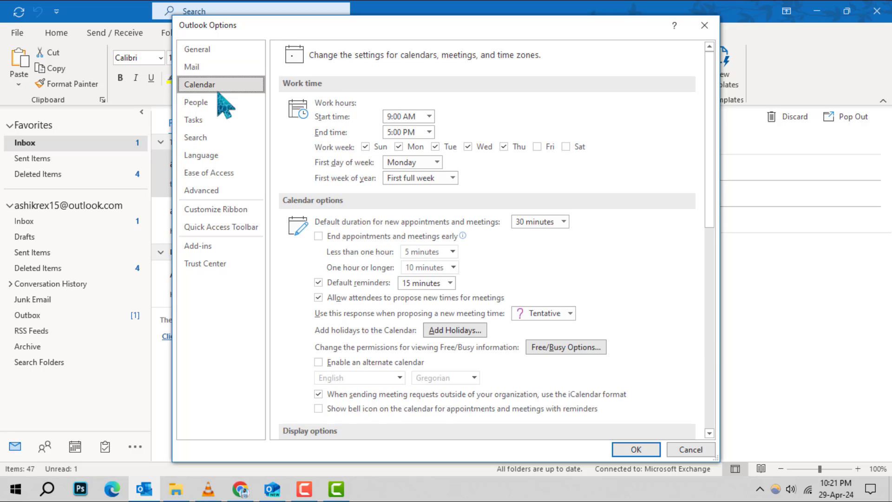
# - Scroll the Calendar options down to the Display options with the default calendar color
pyautogui.scroll(-3)
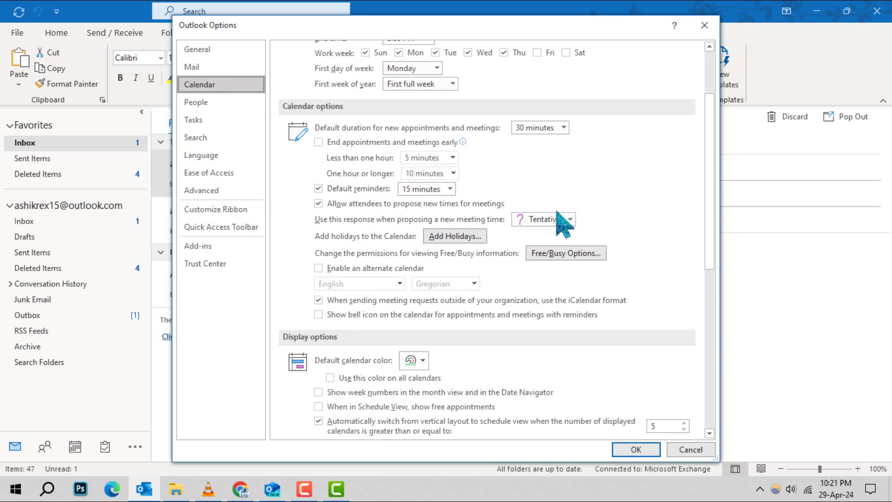
pyautogui.scroll(-3)
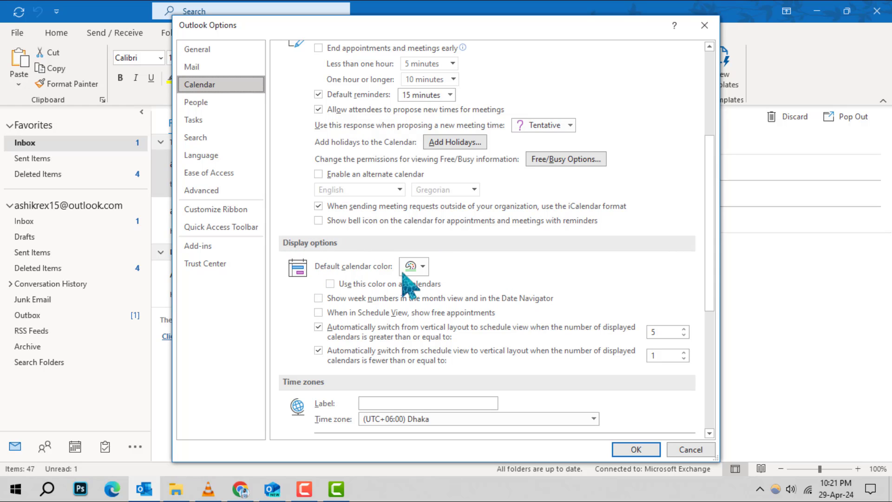
pyautogui.moveTo(410, 266)
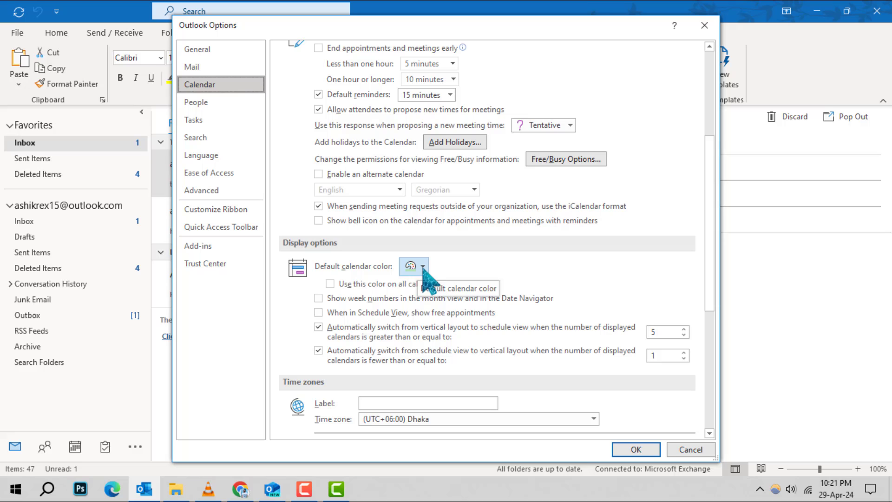
# - Pick a new default calendar color, enable 'Use this color on all calendars', and confirm with OK
pyautogui.click(422, 265)
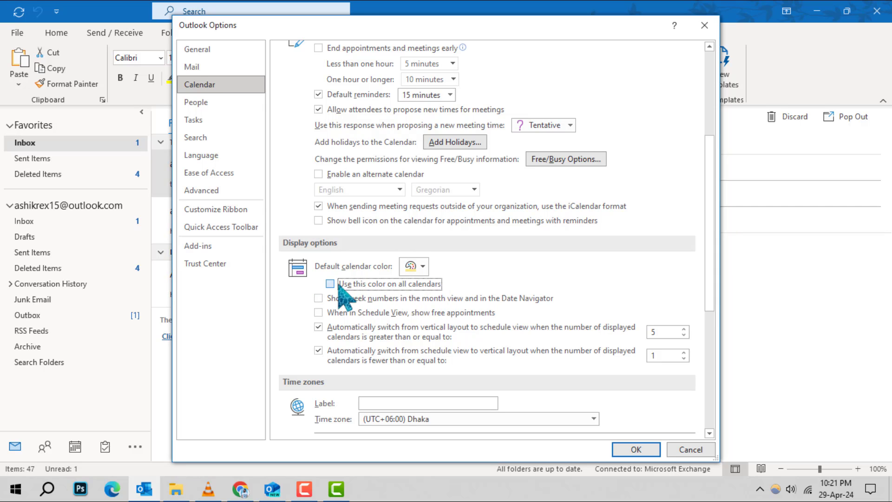
pyautogui.click(329, 283)
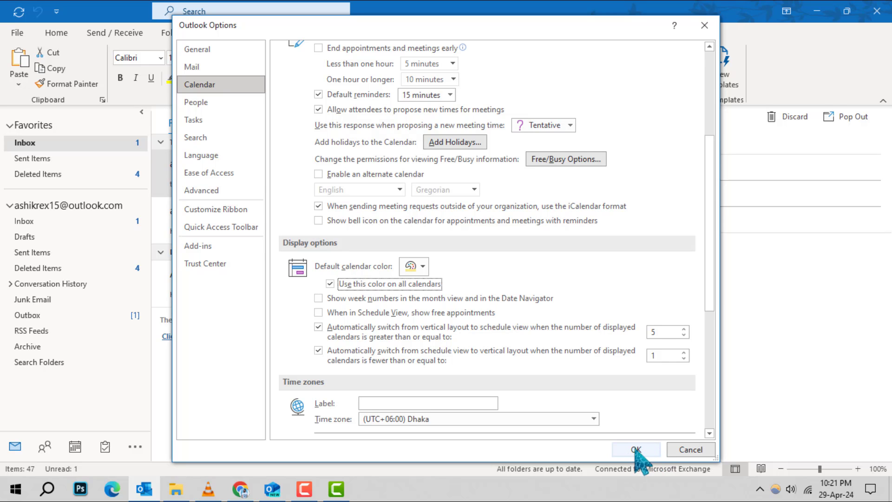
pyautogui.click(635, 448)
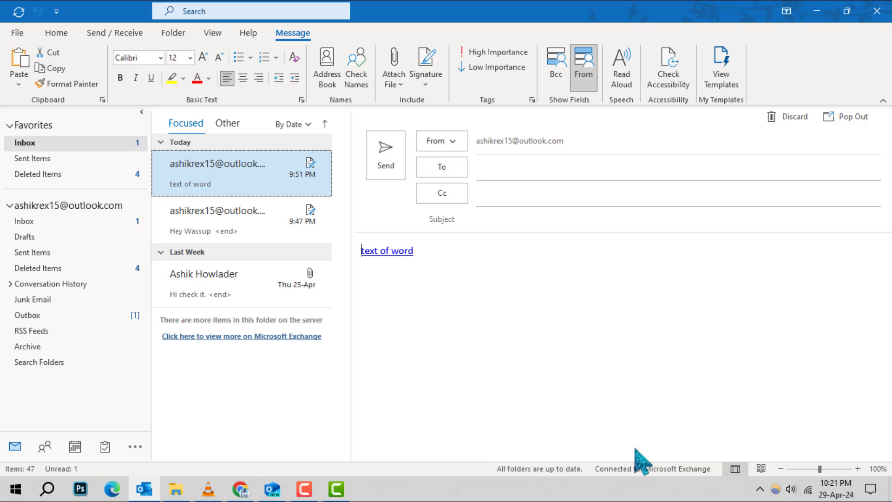
pyautogui.moveTo(126, 111)
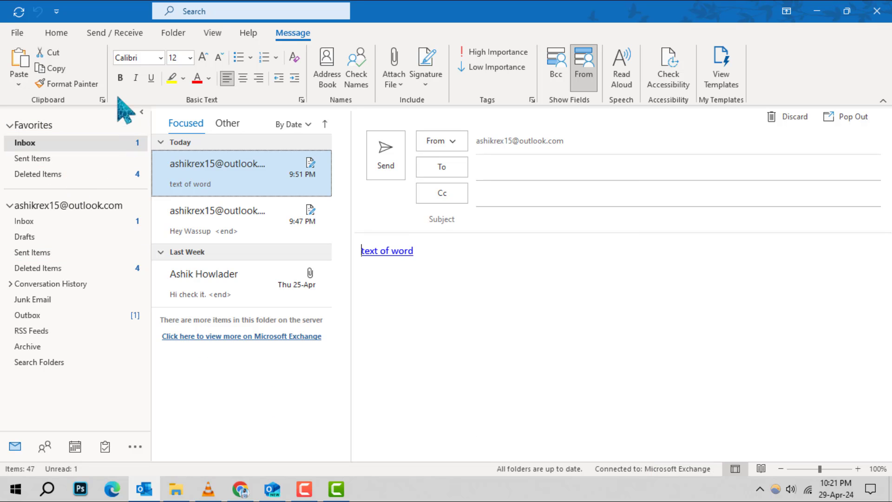